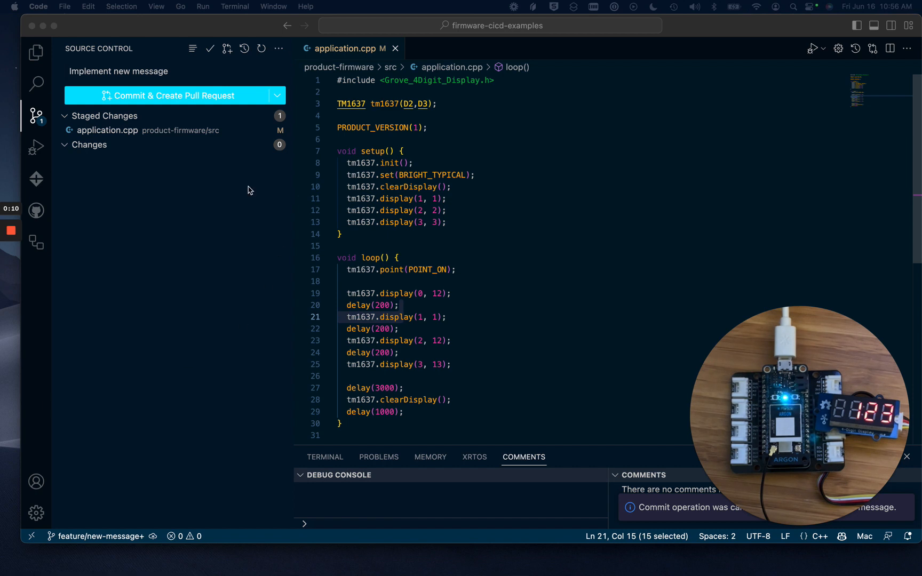
mouse_move(169, 96)
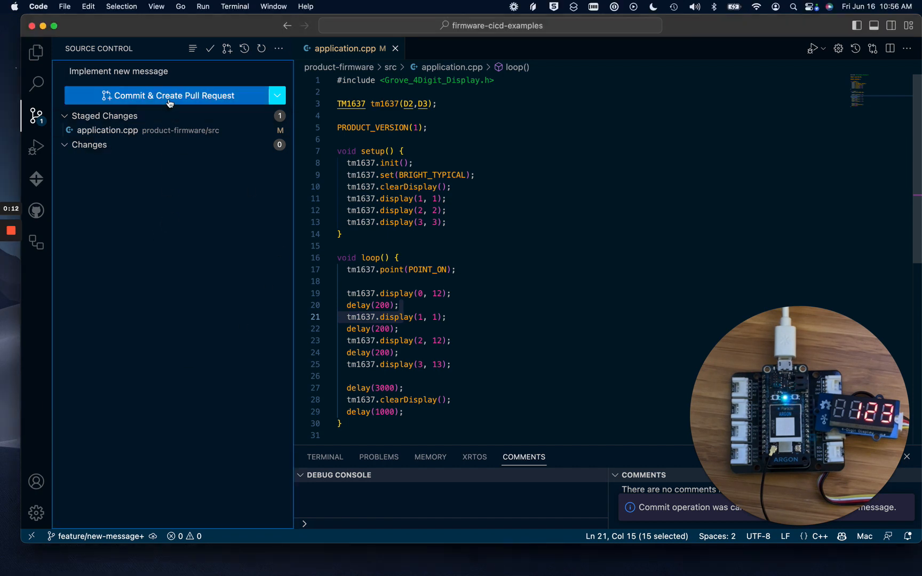
- Commit the 'Implement new message' change and create pull request #13 from feature/new-message into main
left_click(171, 96)
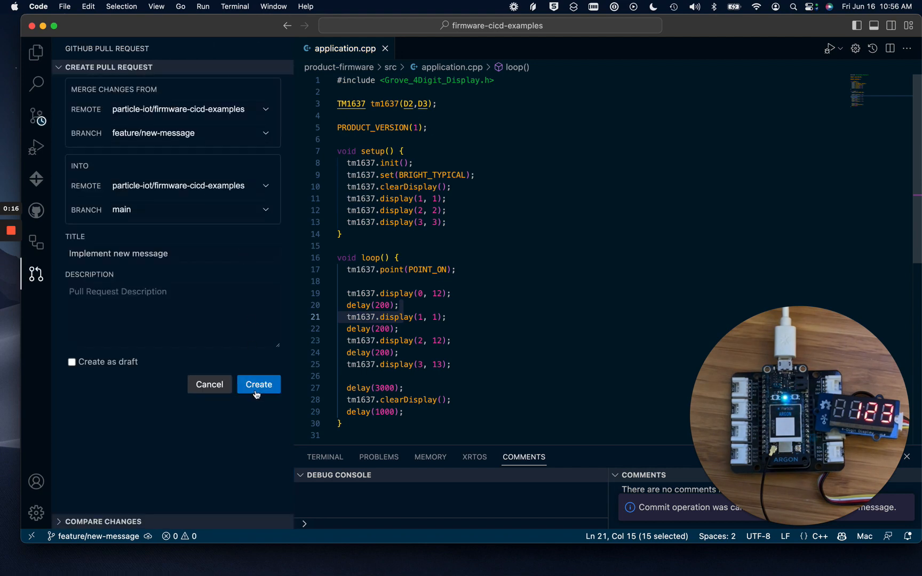
left_click(258, 385)
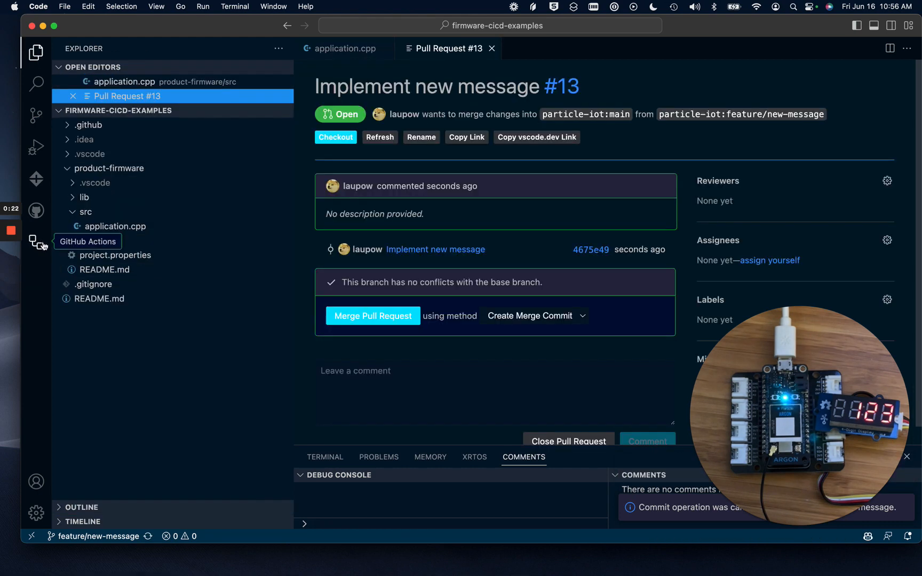
- Show the GitHub Actions runs and expand build run #28's job steps
left_click(36, 243)
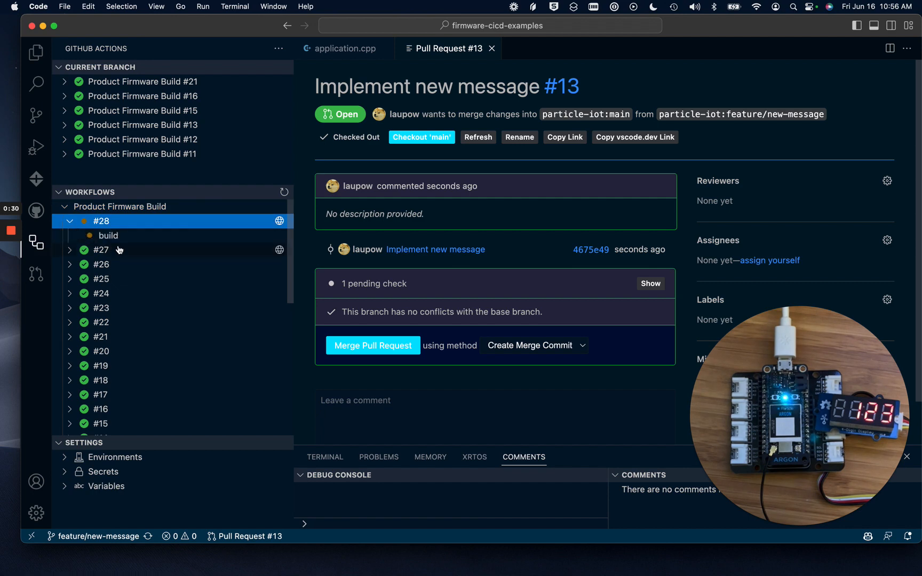
mouse_move(114, 251)
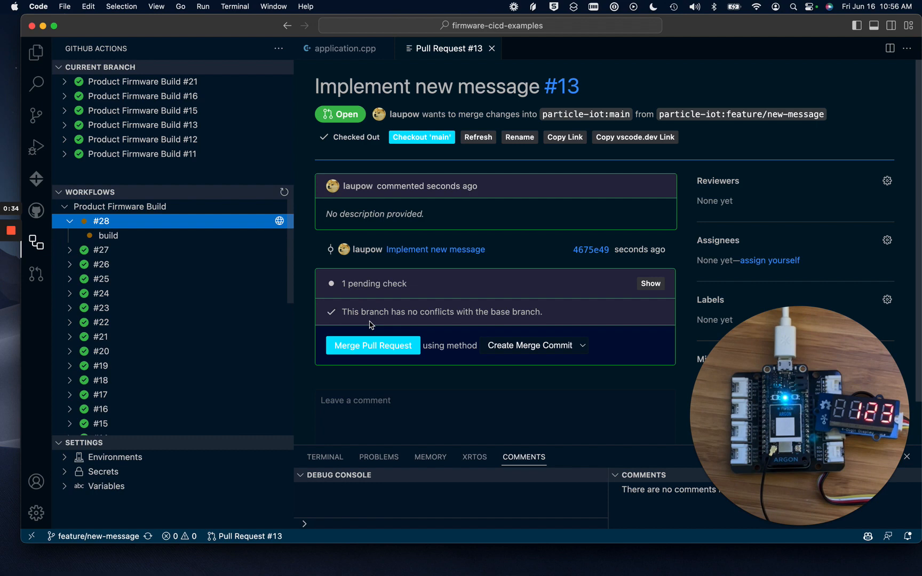
mouse_move(613, 266)
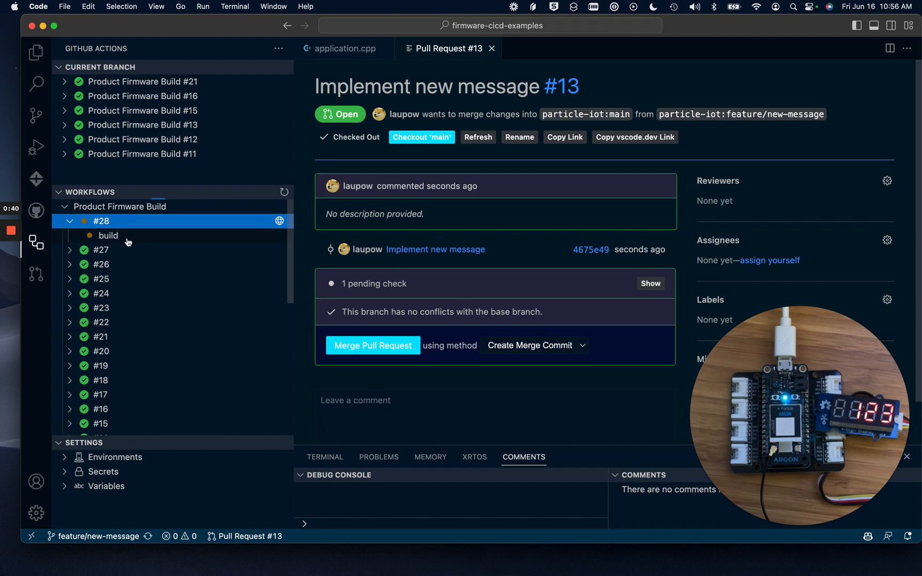
left_click(109, 236)
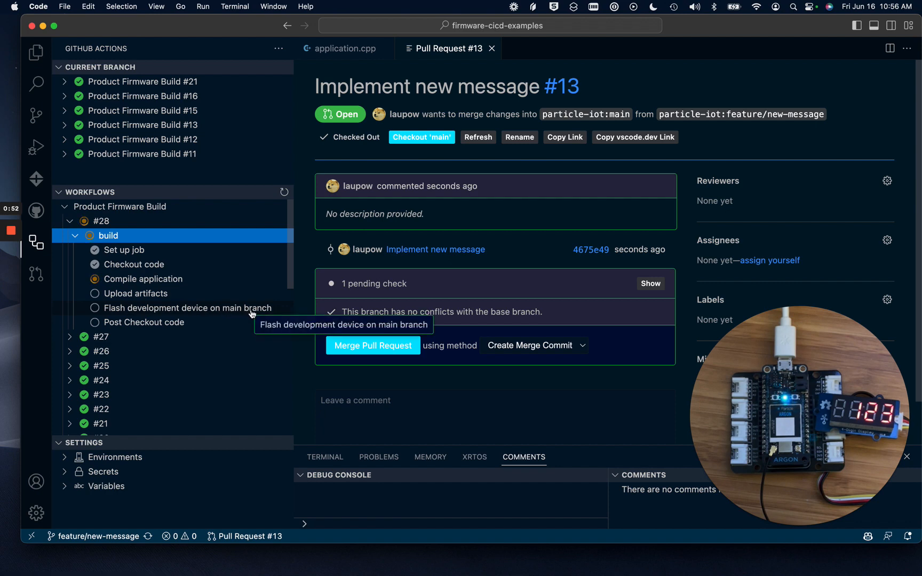
mouse_move(420, 363)
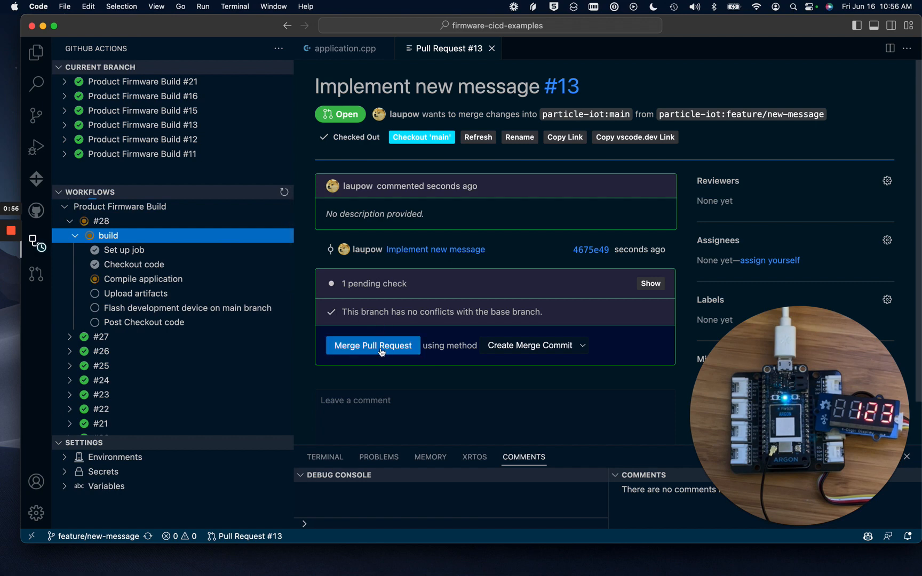
- Merge pull request #13 into main with a merge commit and close its tab
left_click(373, 345)
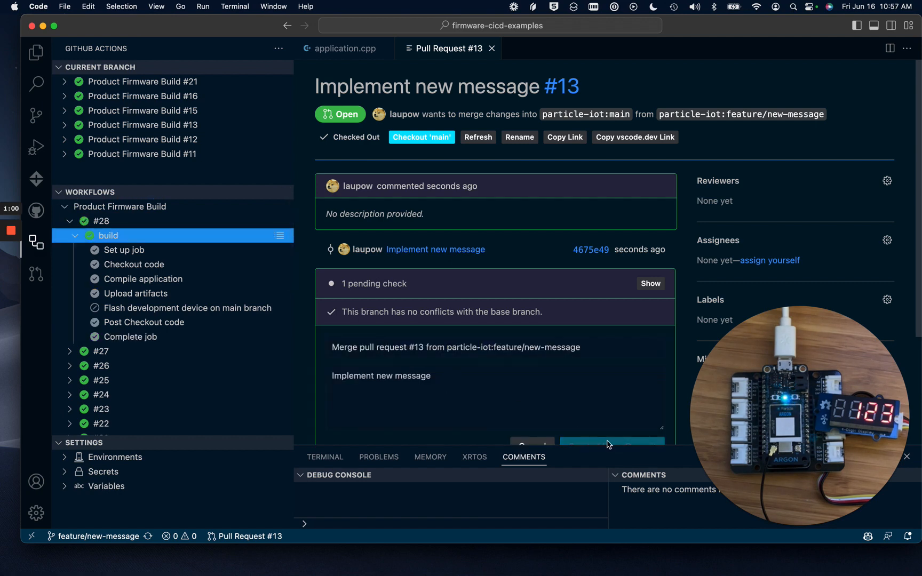
left_click(612, 444)
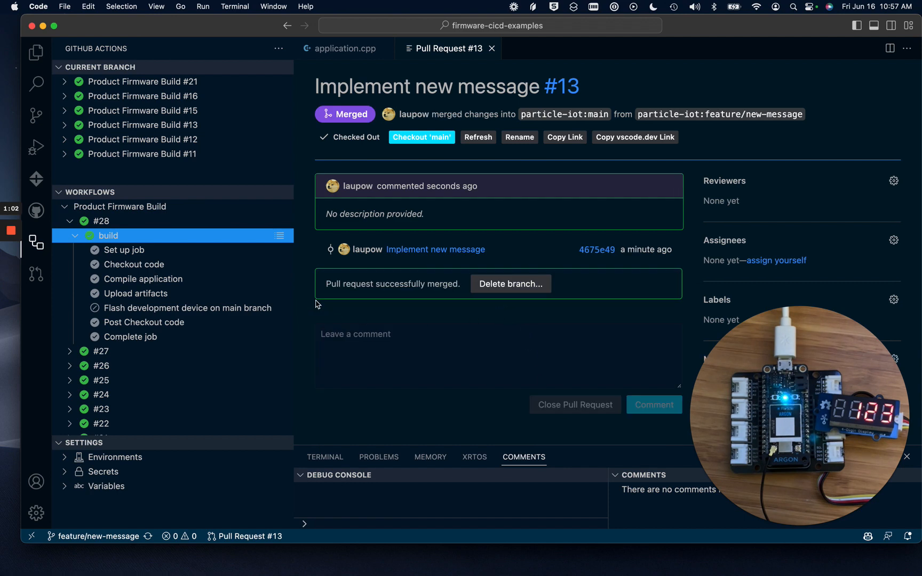
left_click(344, 48)
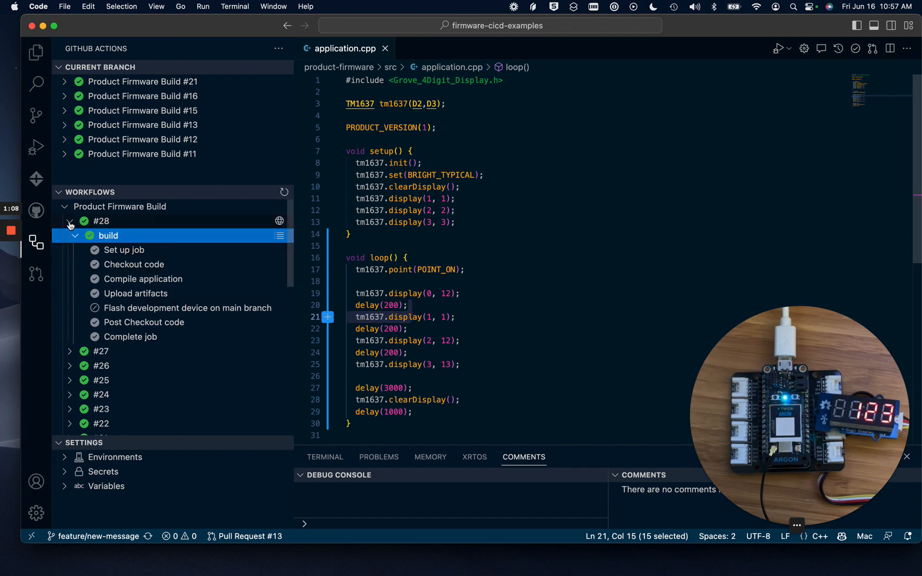
- Collapse run #28, expand build run #29's job steps until it succeeds, then collapse the runs
left_click(70, 221)
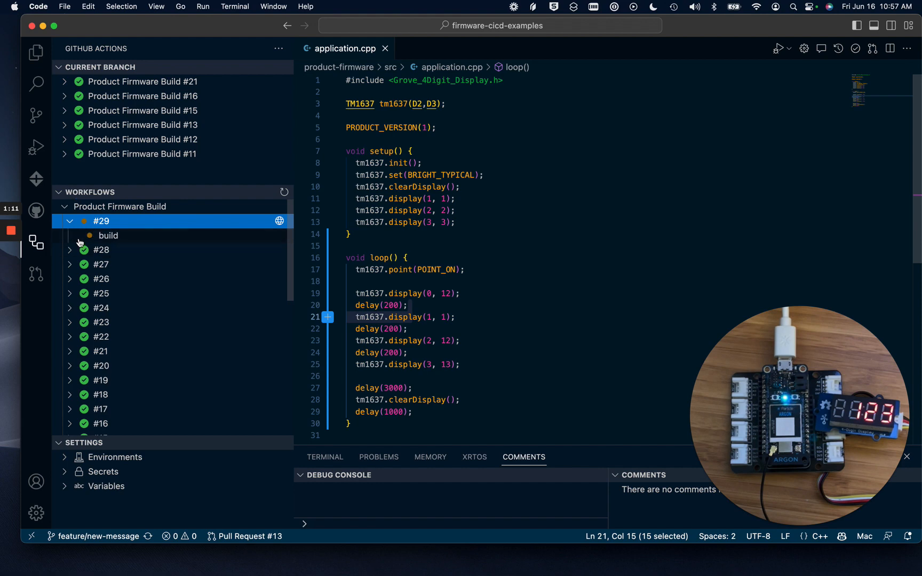
left_click(102, 249)
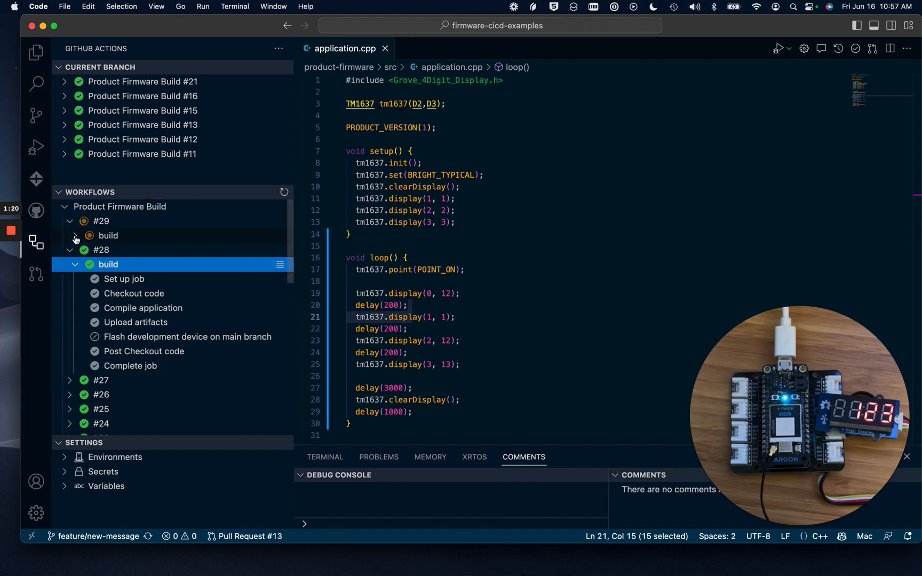
left_click(75, 236)
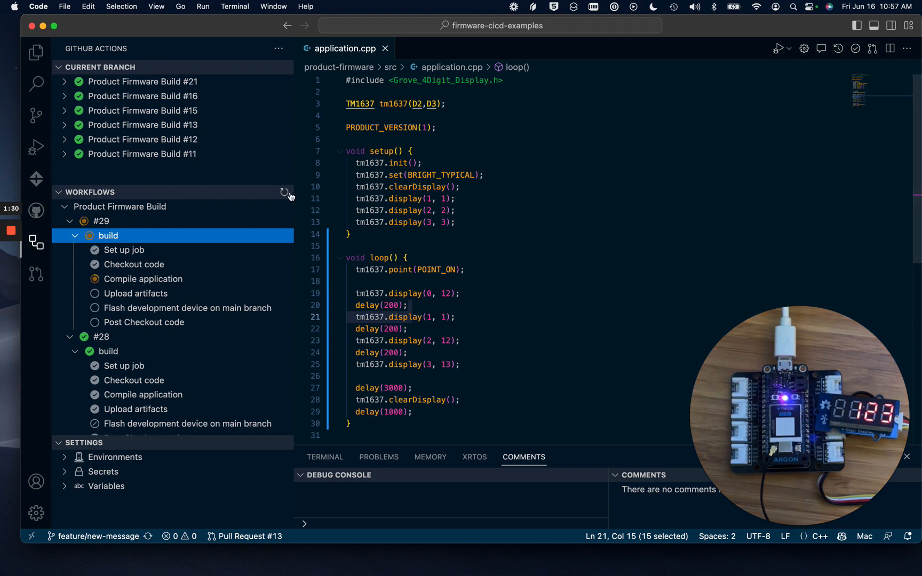
mouse_move(285, 192)
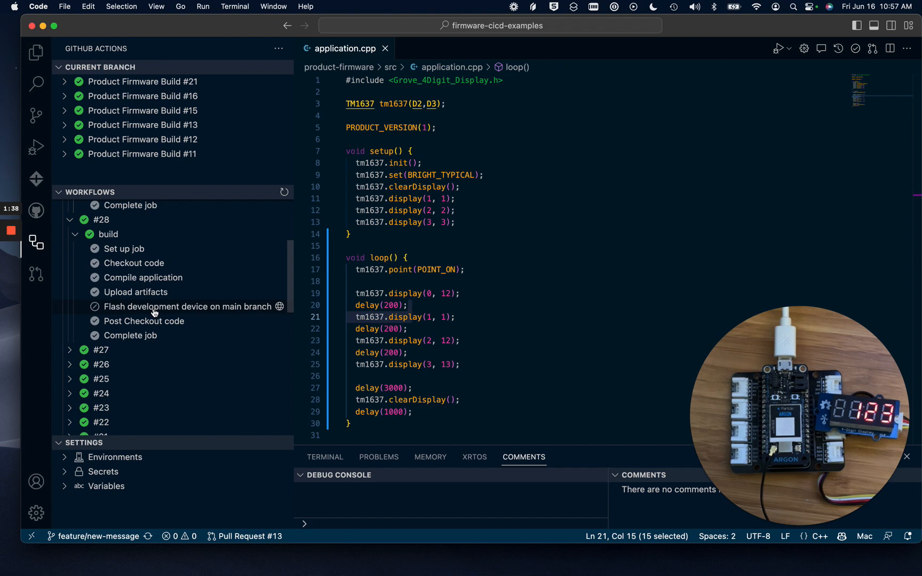
scroll("down", 3)
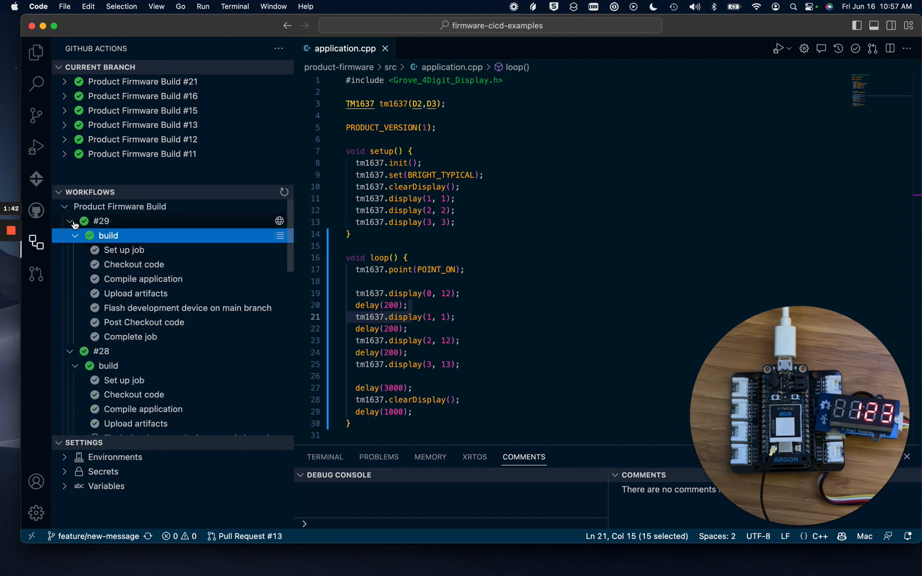
left_click(64, 207)
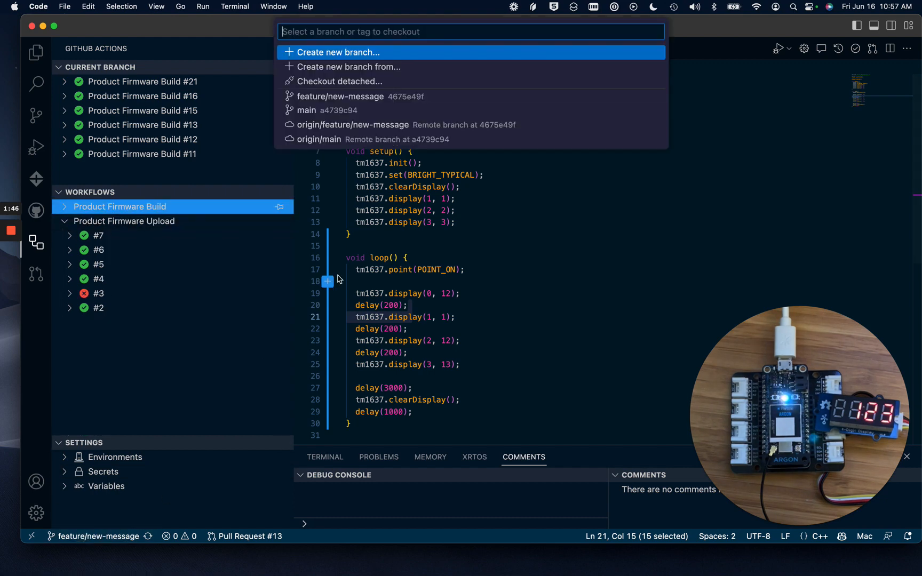
- Switch to the main branch and confirm pulling and pushing with origin/main
left_click(307, 110)
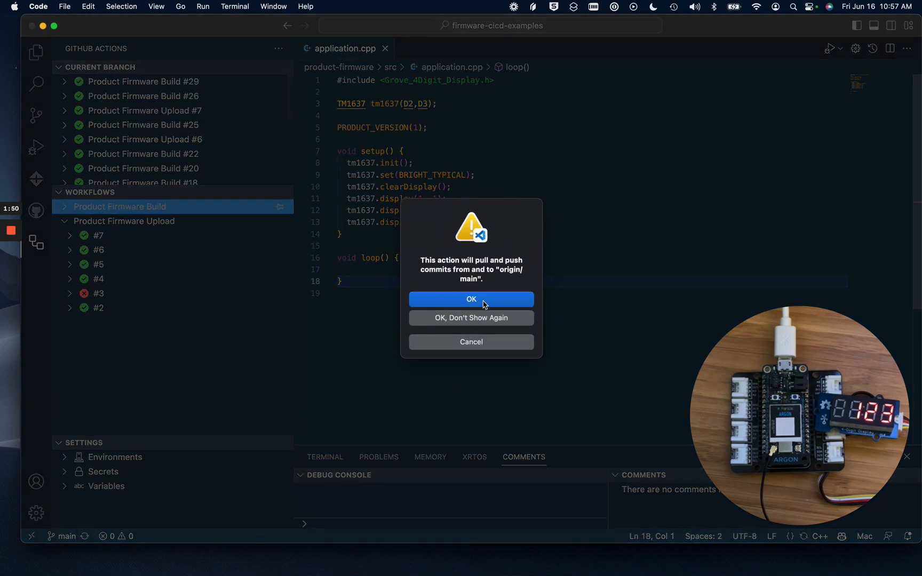
left_click(471, 299)
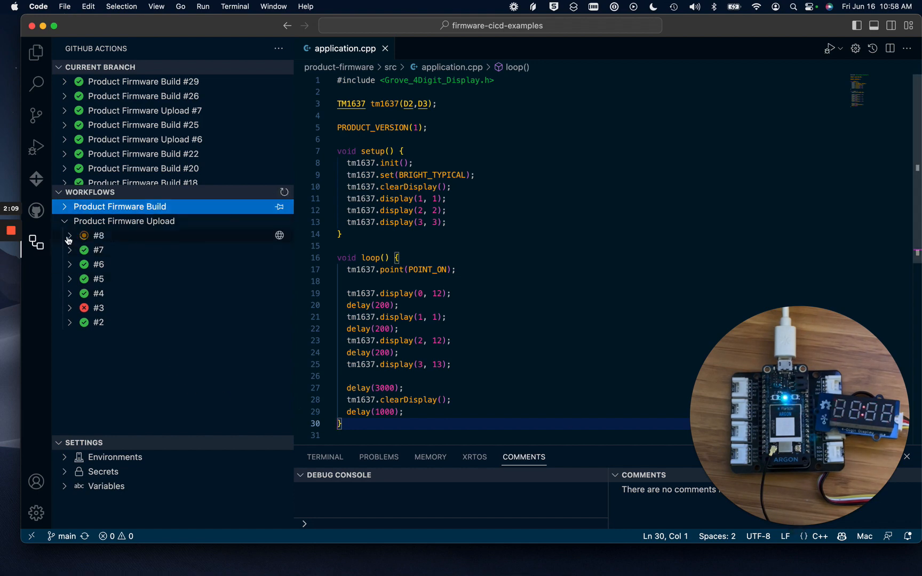
- Expand Product Firmware Upload run #8 to watch its upload job steps
left_click(68, 236)
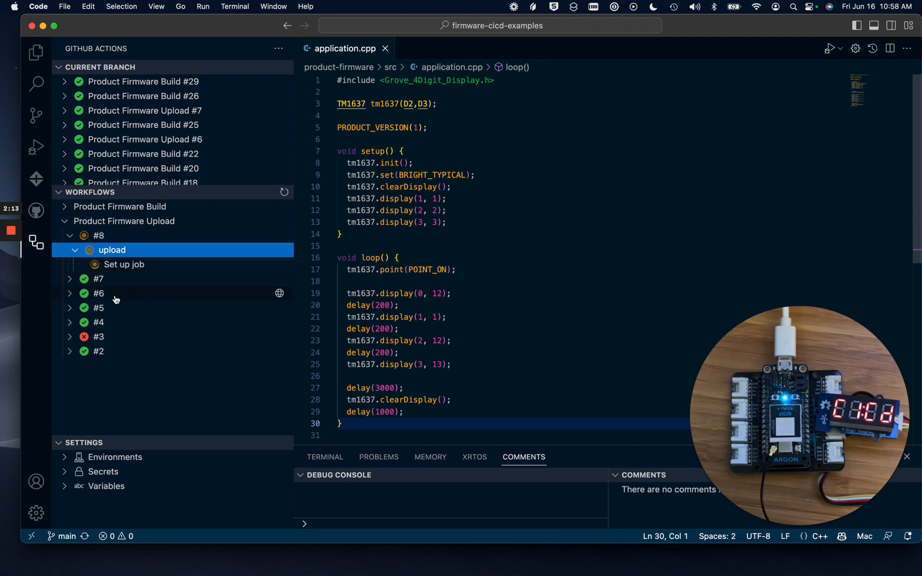
mouse_move(98, 293)
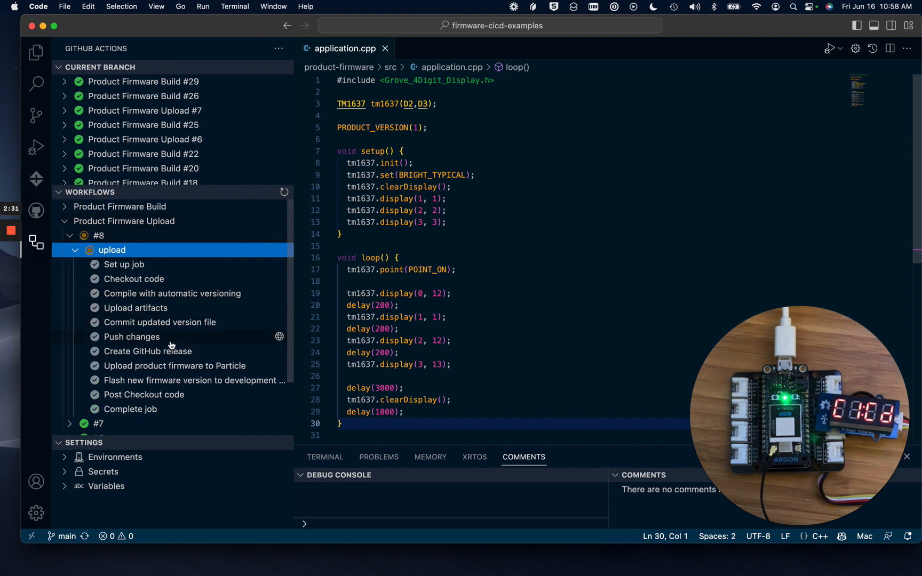
mouse_move(211, 357)
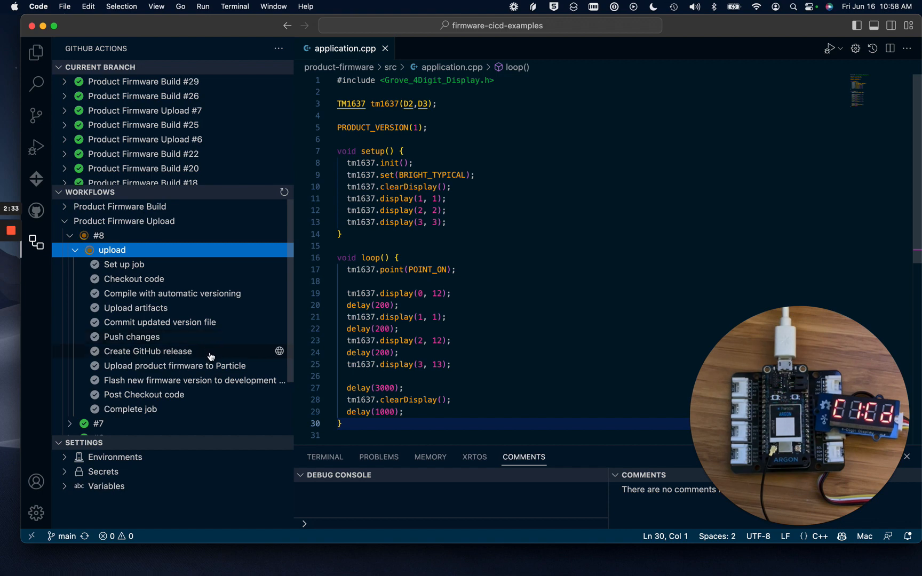
mouse_move(217, 366)
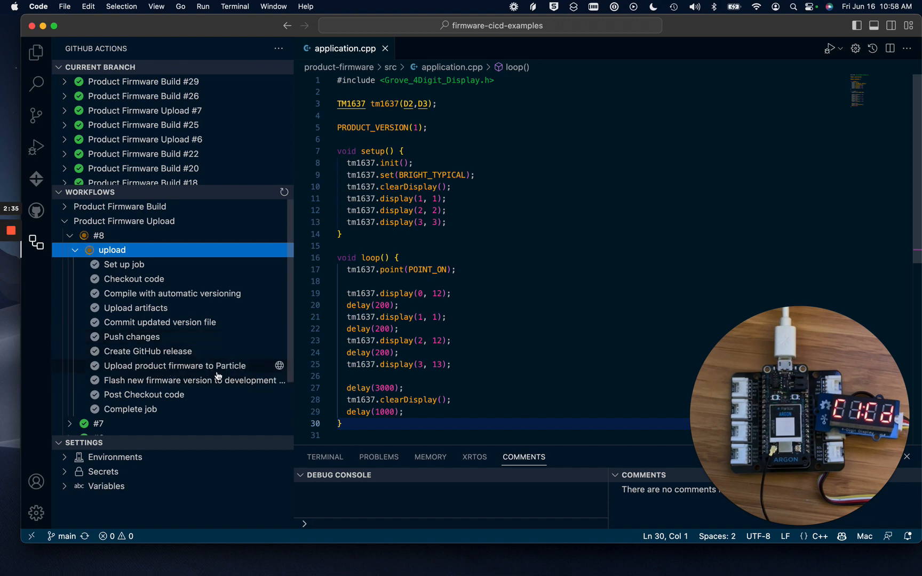
mouse_move(116, 32)
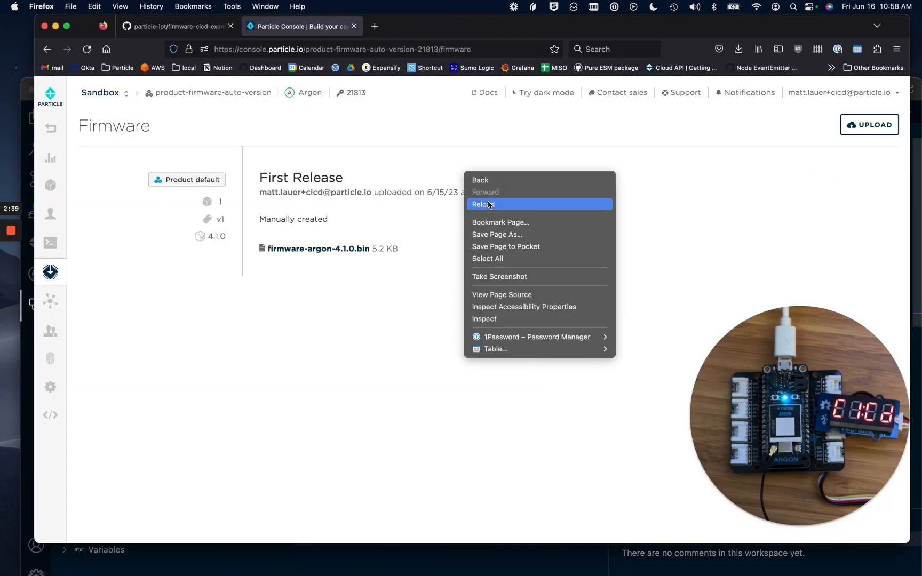
- Reload the Particle Console Firmware page for v2, check the GitHub release, and return
left_click(483, 204)
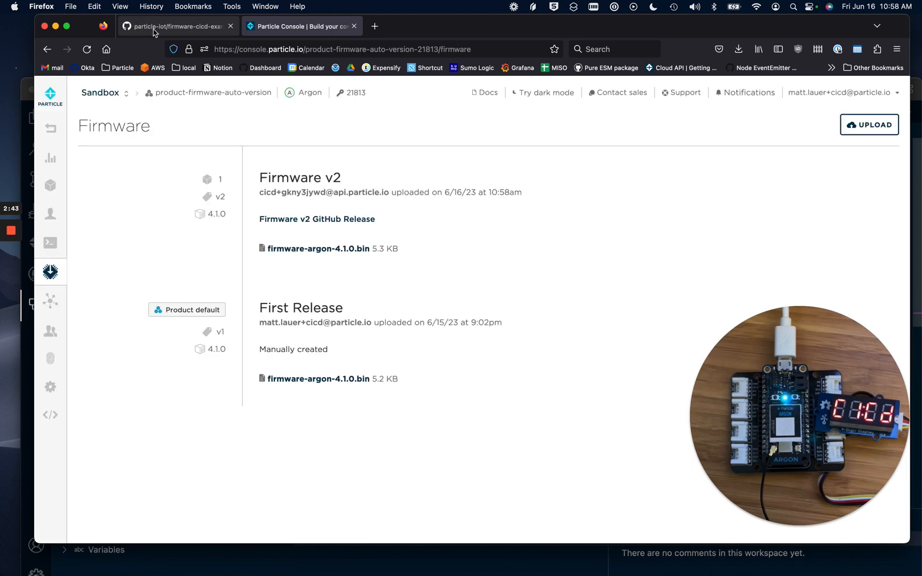
left_click(177, 26)
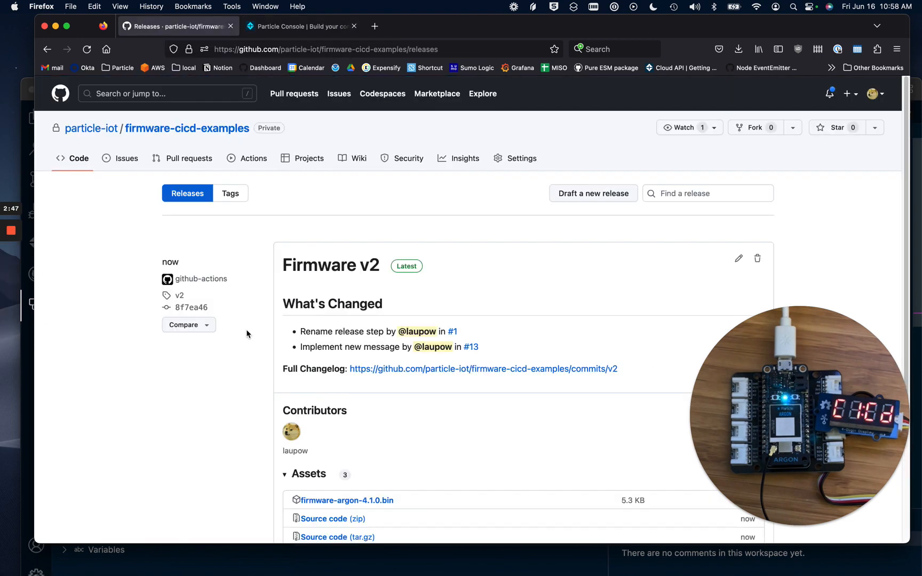
left_click(301, 26)
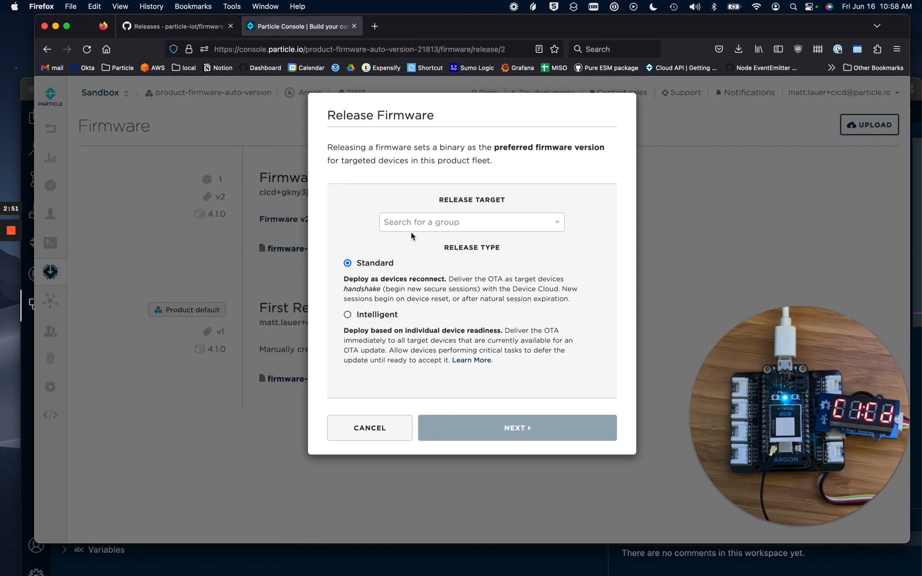
- Release Firmware v2 as the product default through the Release Firmware dialog
left_click(517, 428)
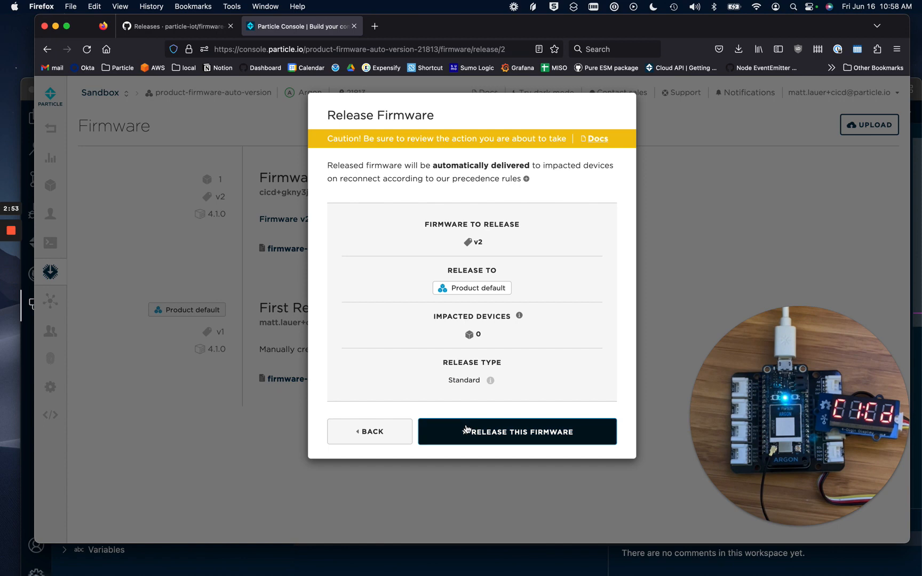
left_click(517, 432)
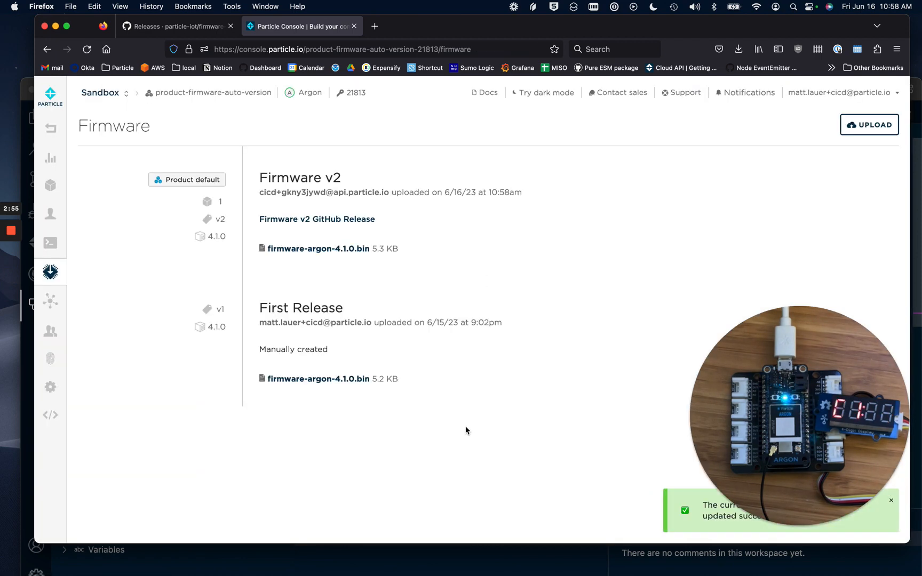